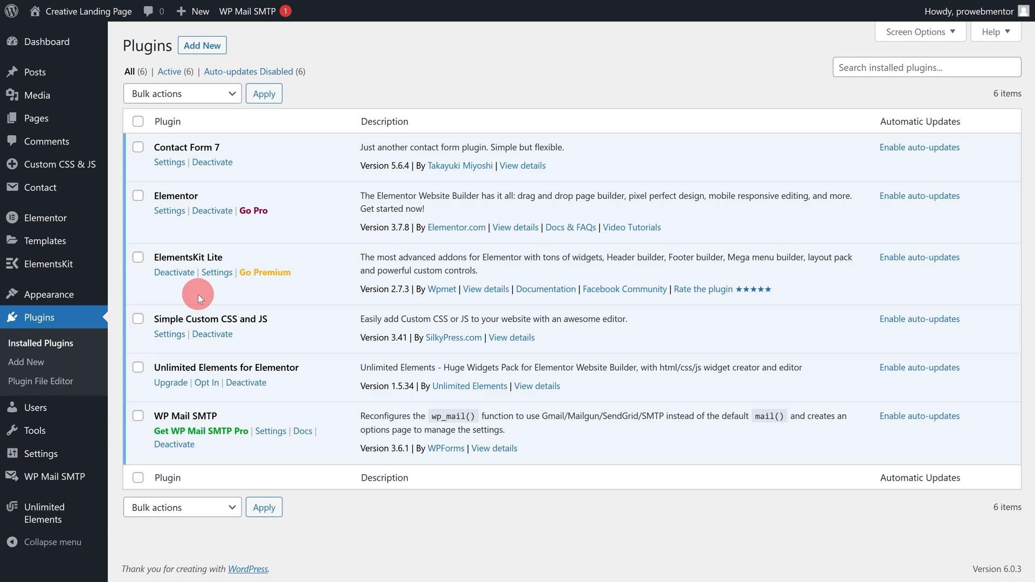
mouse_move(193, 287)
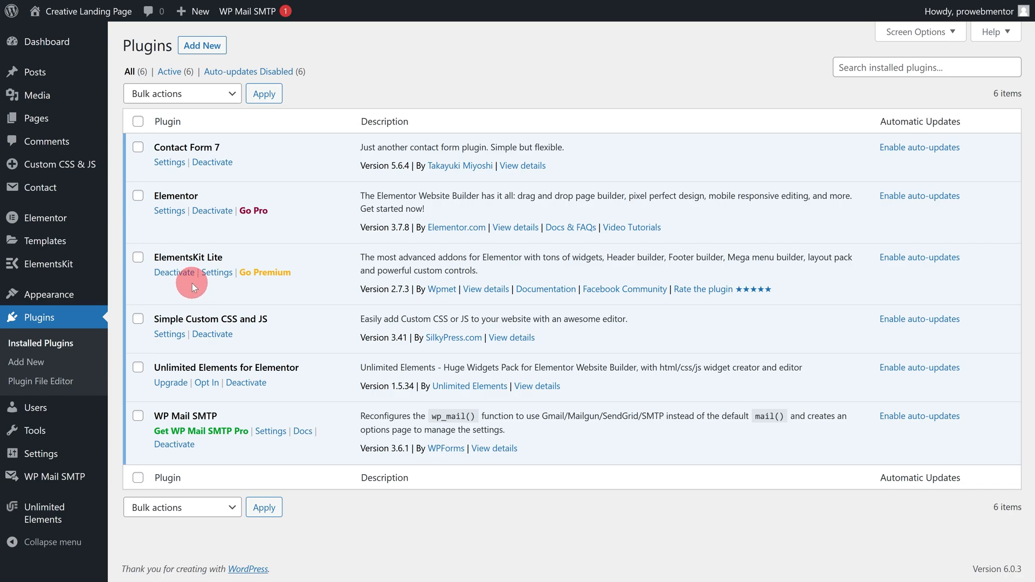
mouse_move(147, 257)
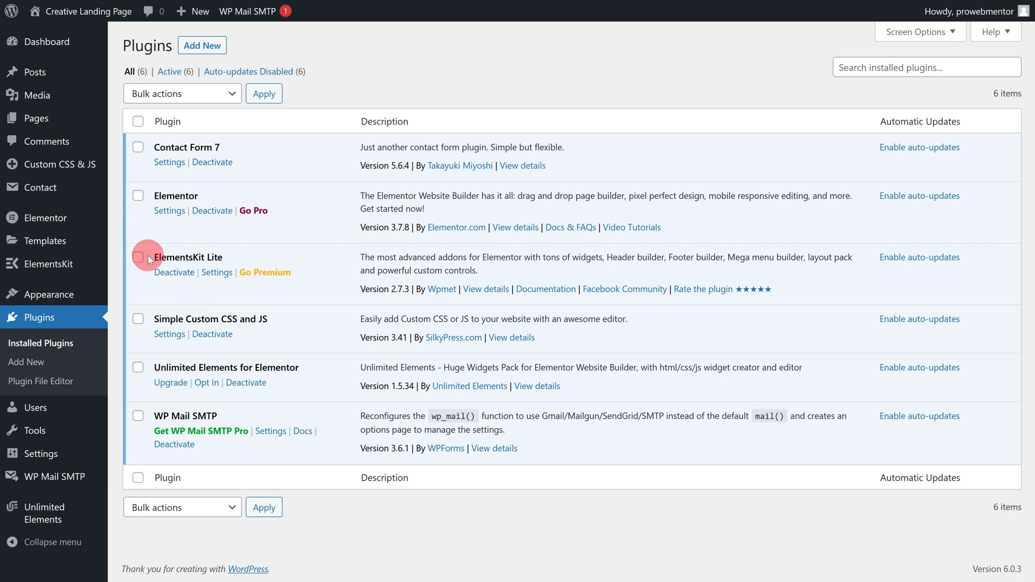
Open the active Elementor Footer template from ElementsKit Header Footer for content editing
double_click(187, 258)
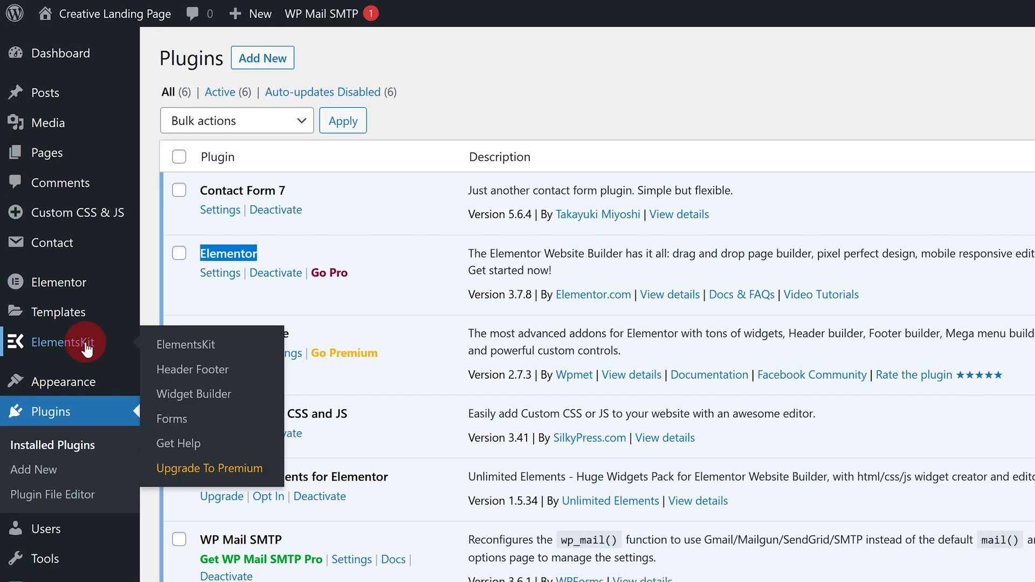
mouse_move(193, 368)
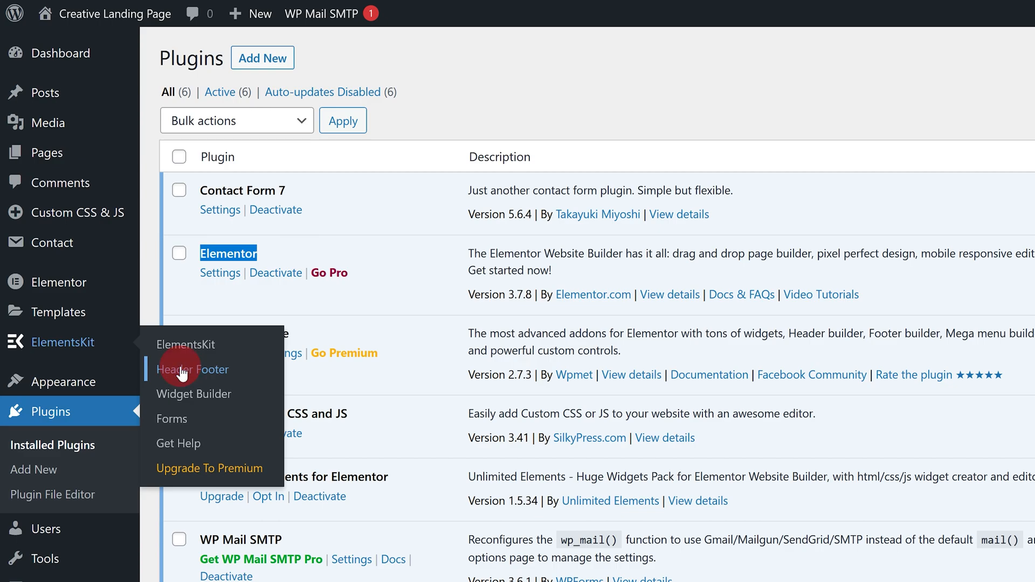
left_click(193, 369)
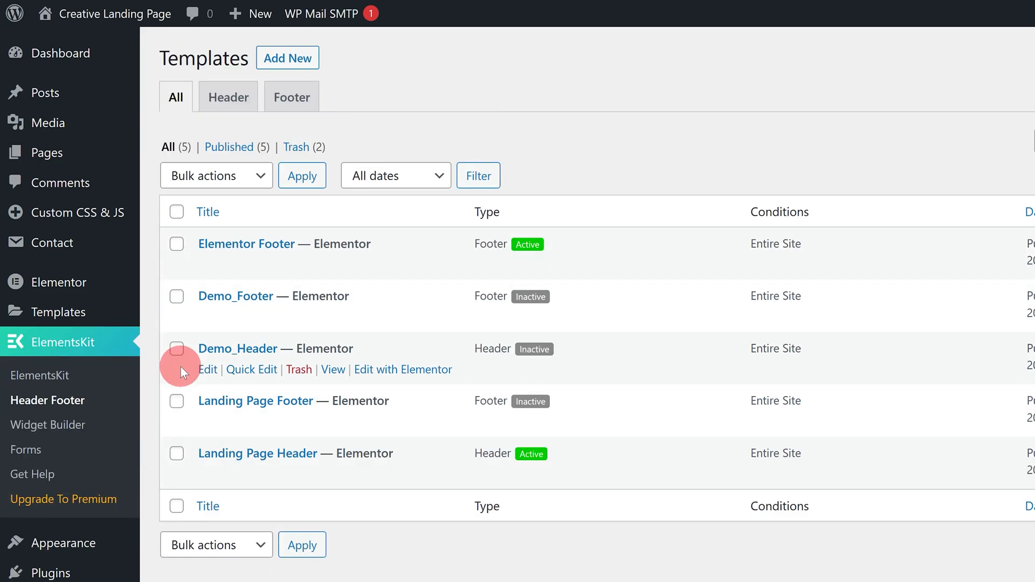
mouse_move(314, 348)
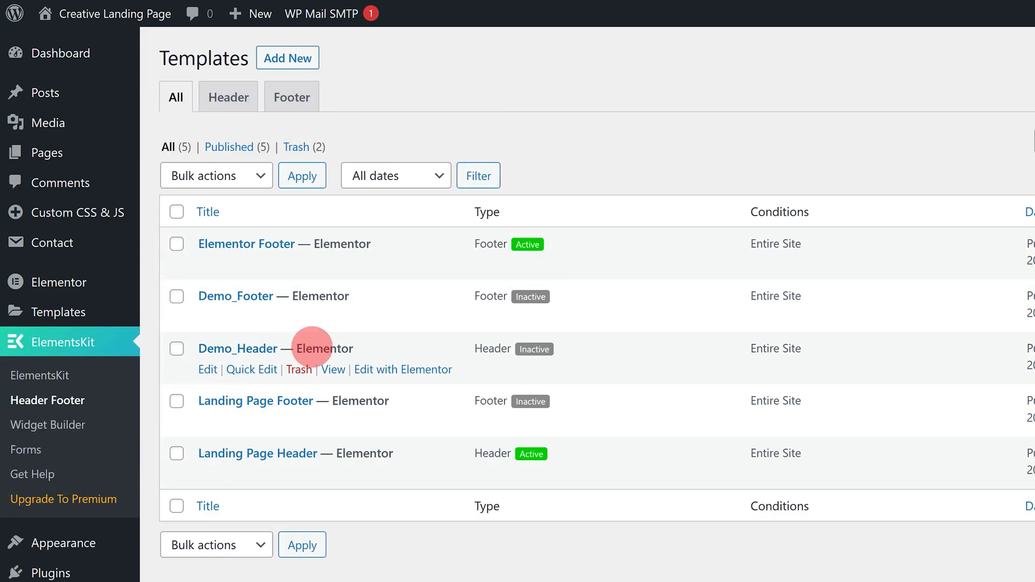
mouse_move(479, 327)
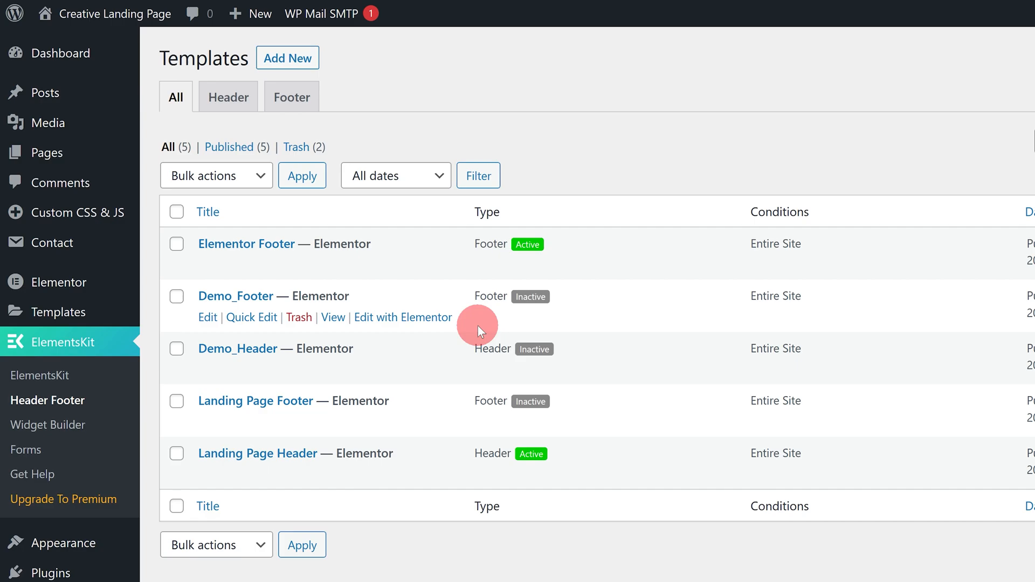
mouse_move(269, 265)
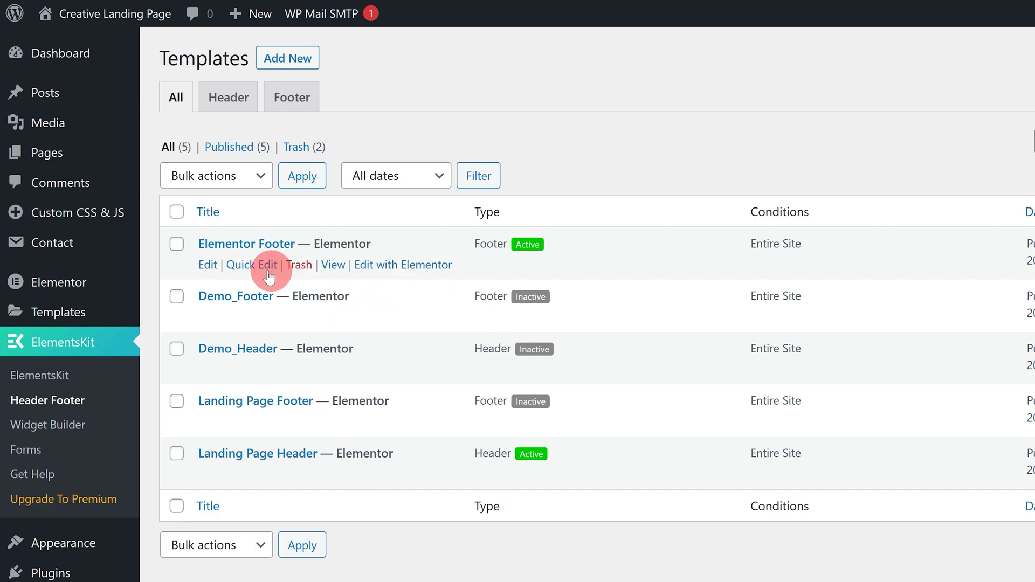
left_click(250, 265)
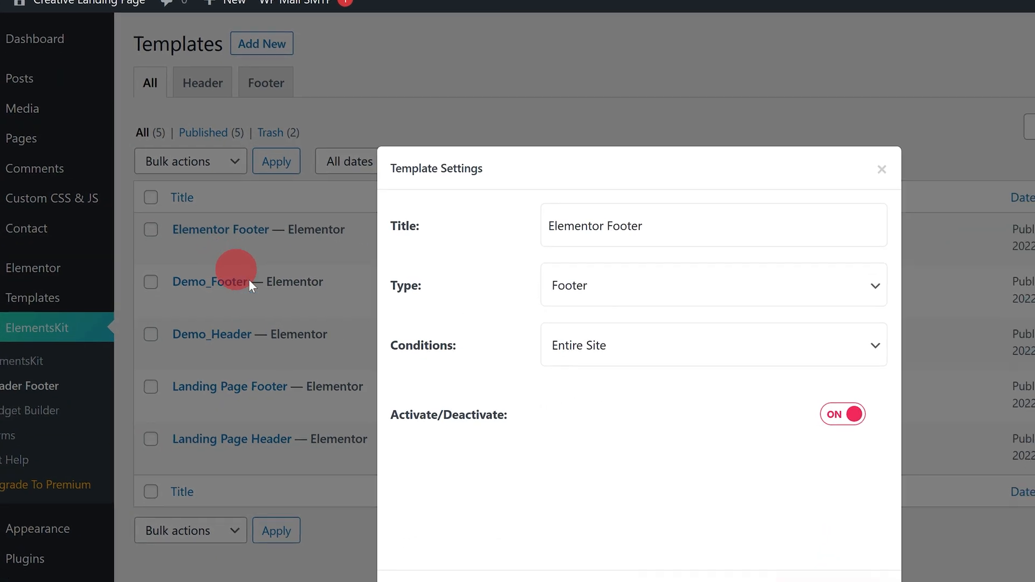
scroll("down", 3)
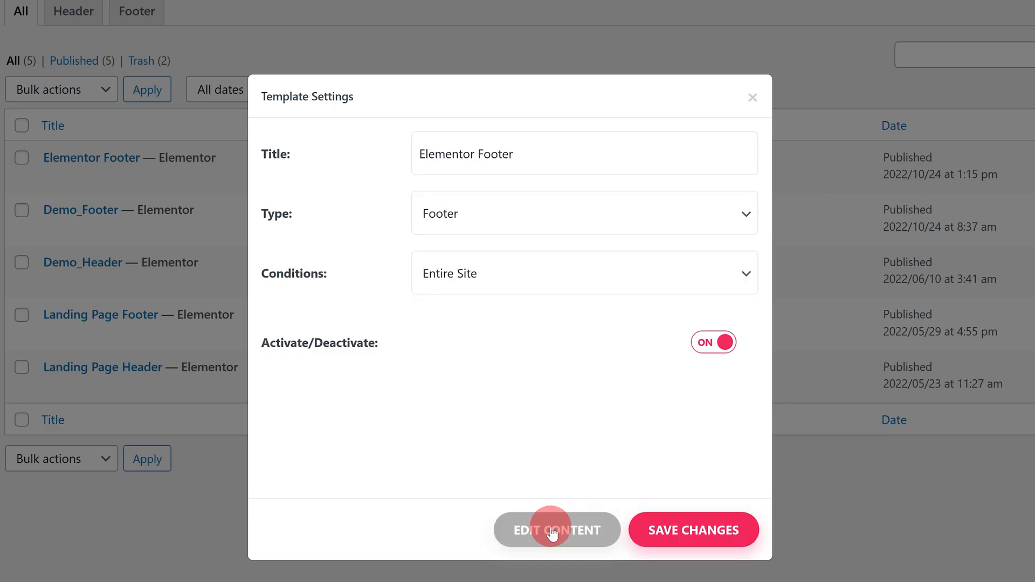
left_click(556, 530)
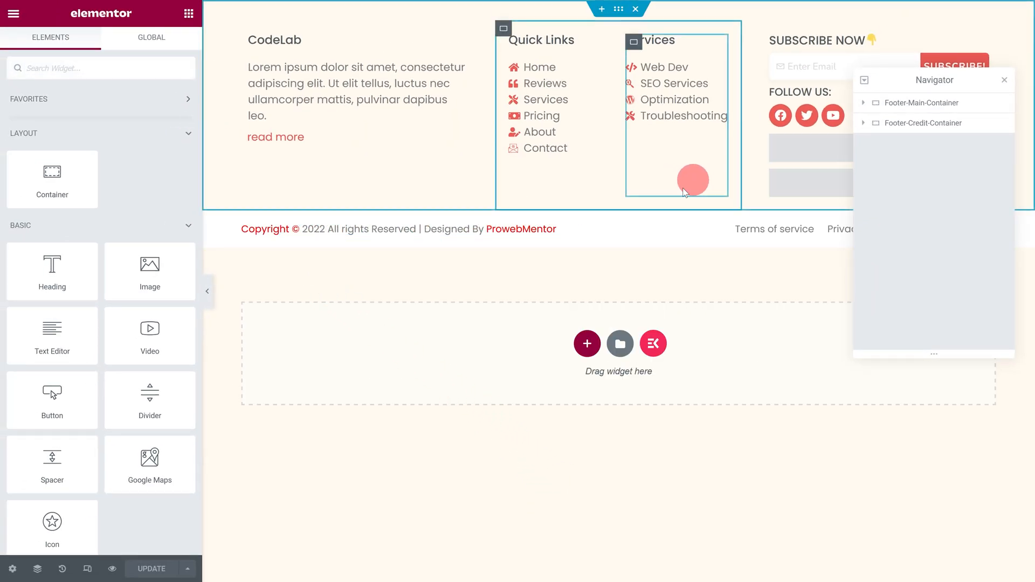
Add an Icon widget below the footer copyright line and set it to a chevron-up icon
left_click(513, 378)
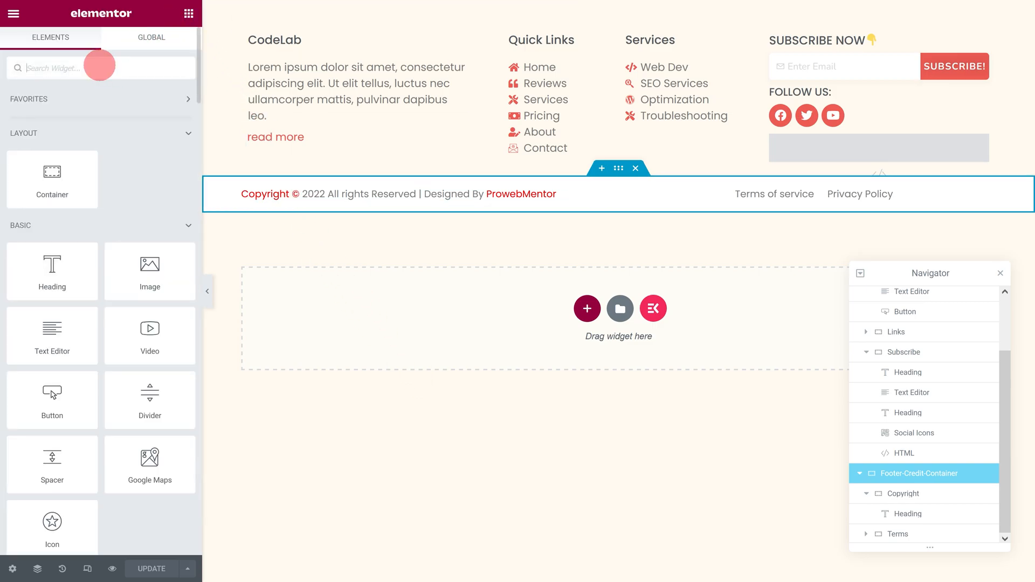
type("icon")
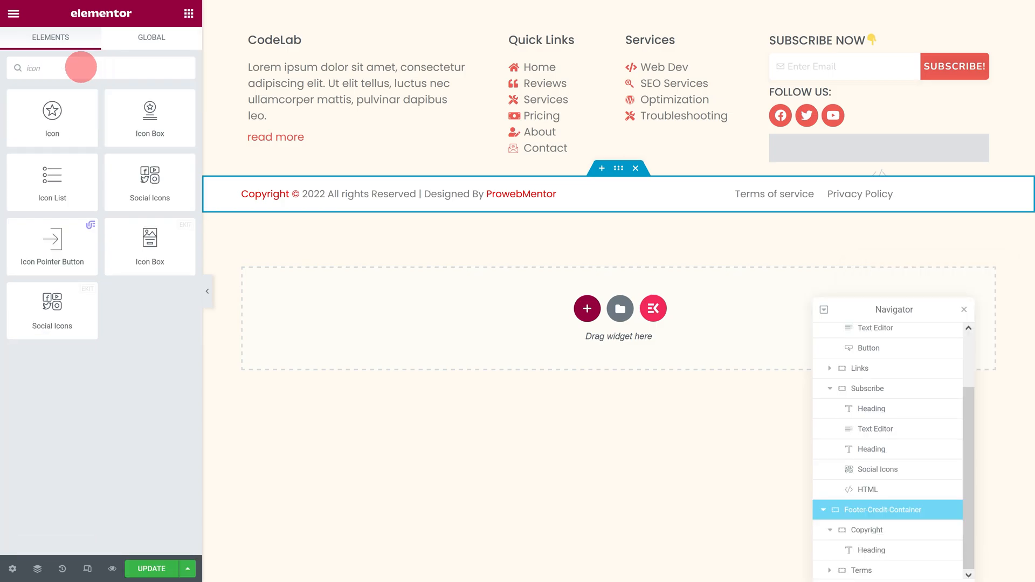
left_click_drag(52, 110, 423, 230)
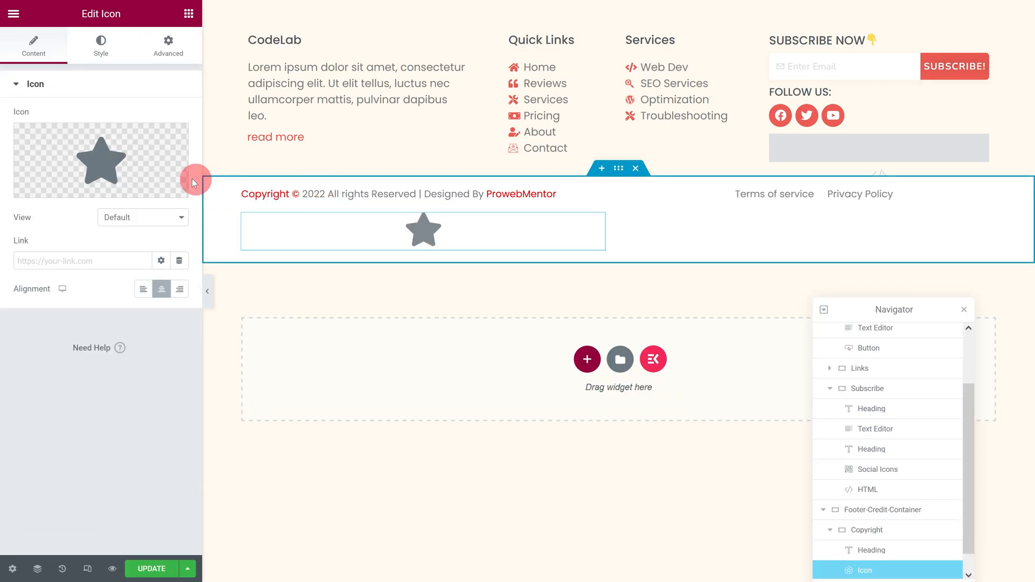
left_click(101, 161)
type("chevron up")
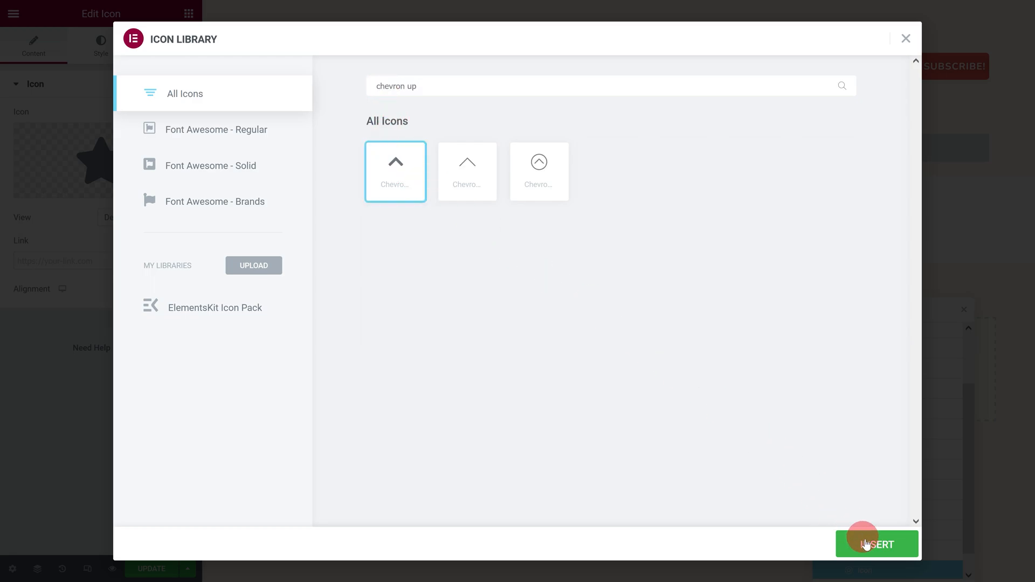
left_click(875, 544)
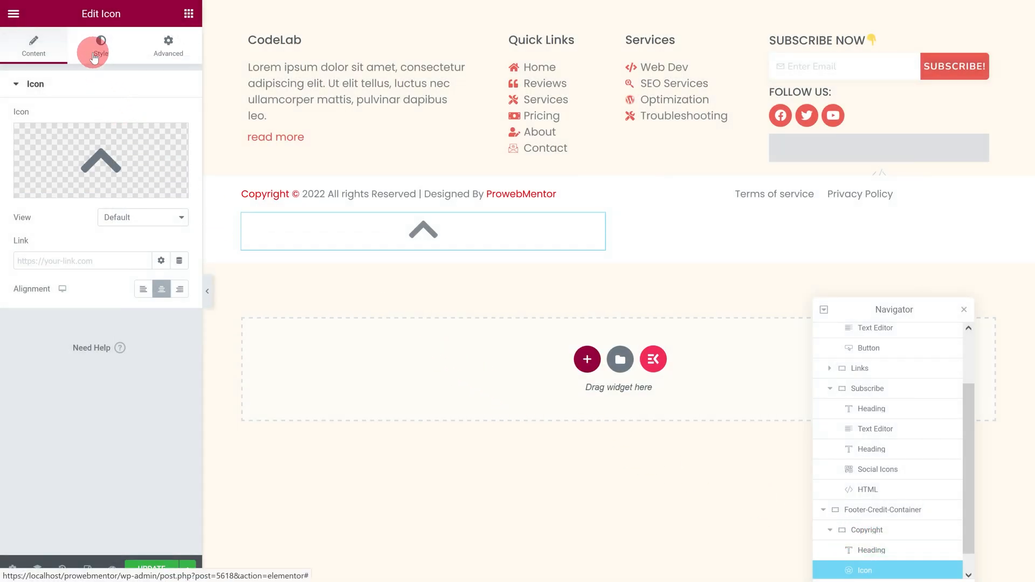
Give the chevron-up Icon widget the custom CSS class to-top in its Advanced settings
left_click(100, 46)
type("24")
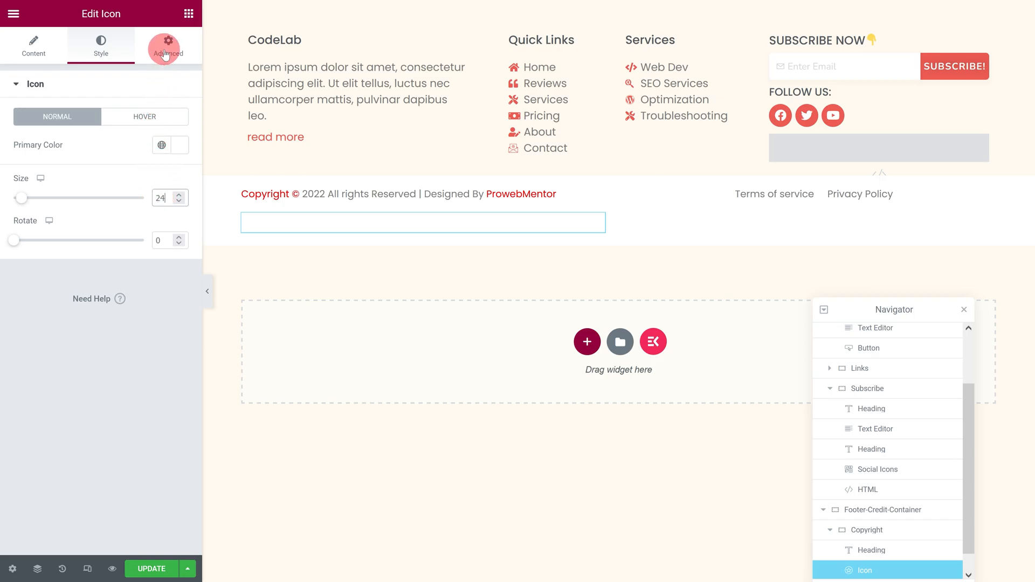
left_click(167, 46)
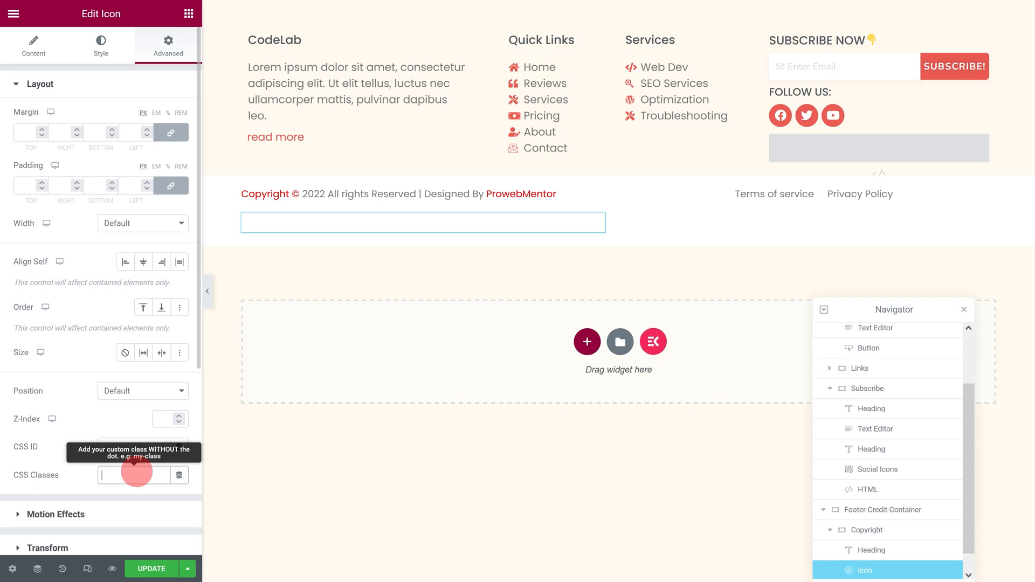
type("to-top")
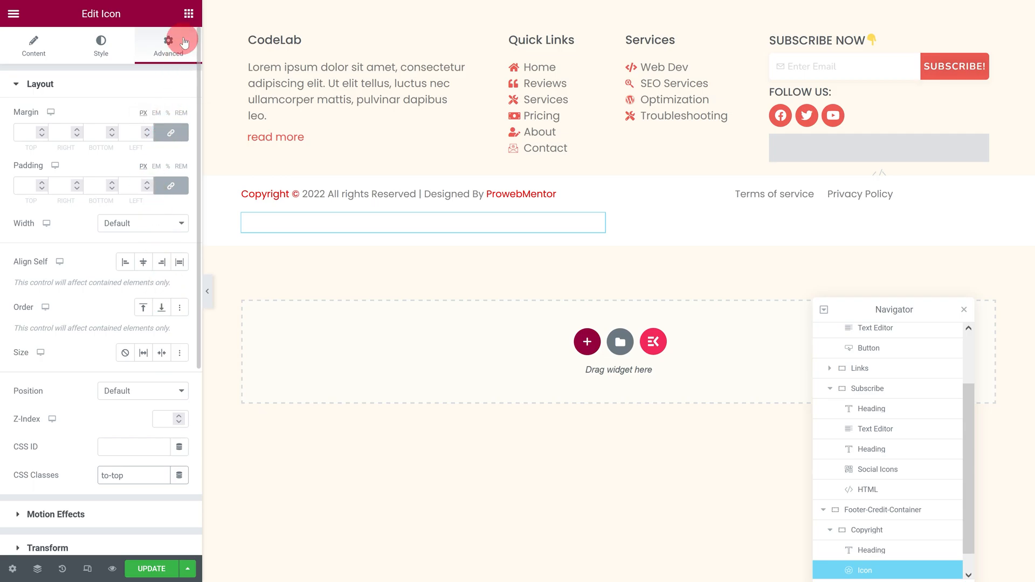
Update the footer template so the live site shows the floating back-to-top button
left_click(191, 13)
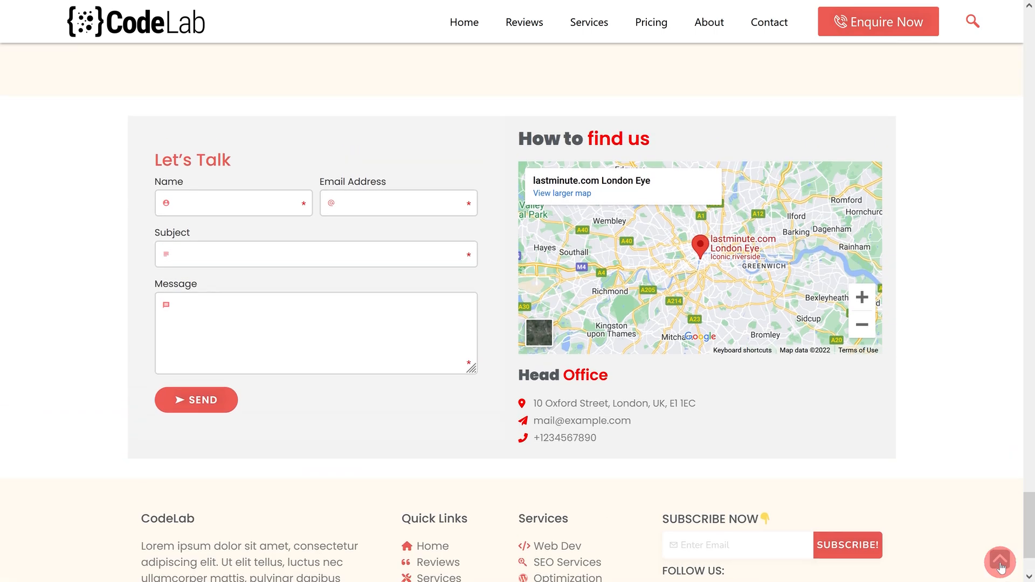
Use the back-to-top button to reach the page top, then jump to the Contact section
left_click(998, 561)
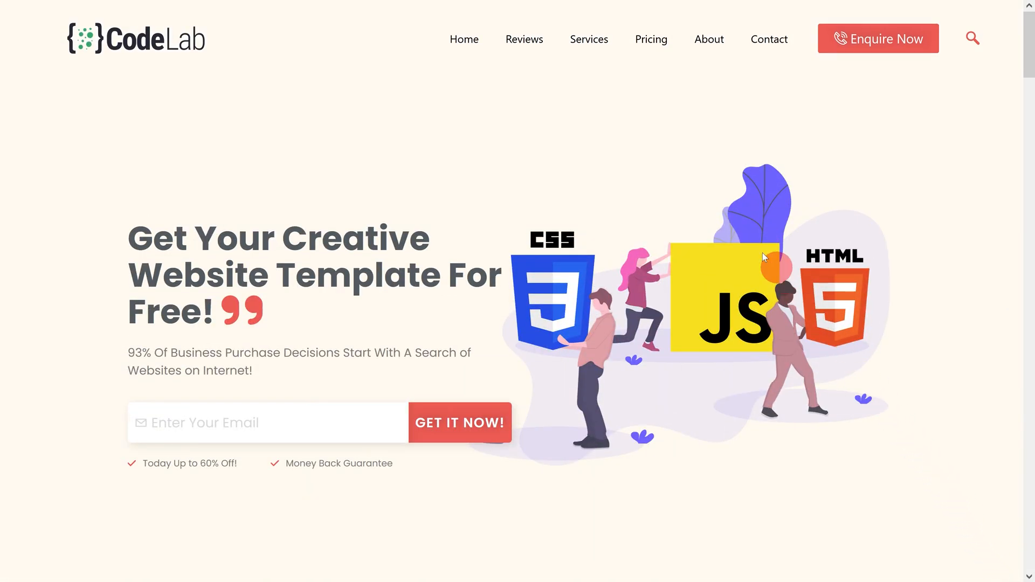
left_click(650, 39)
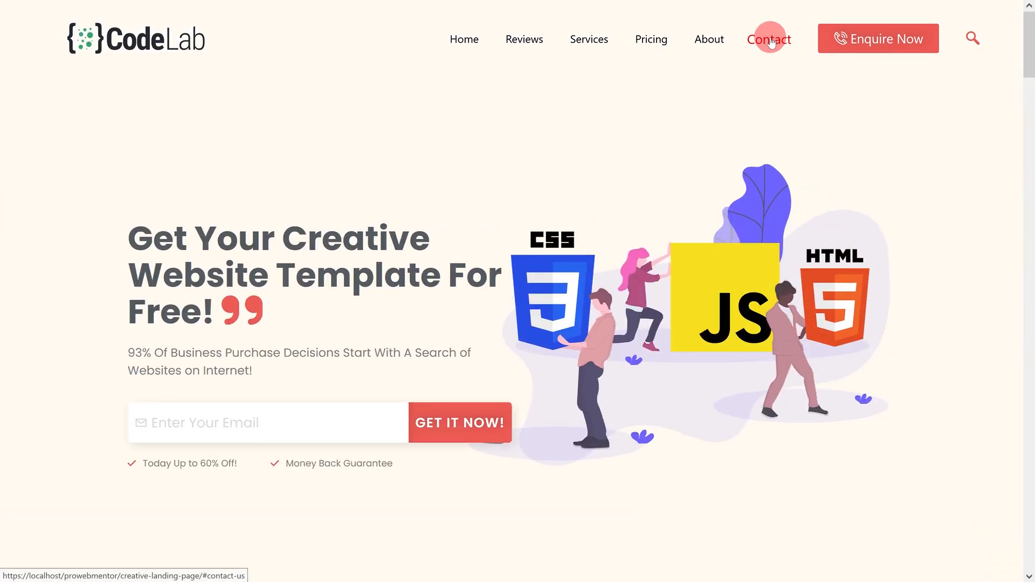
left_click(768, 39)
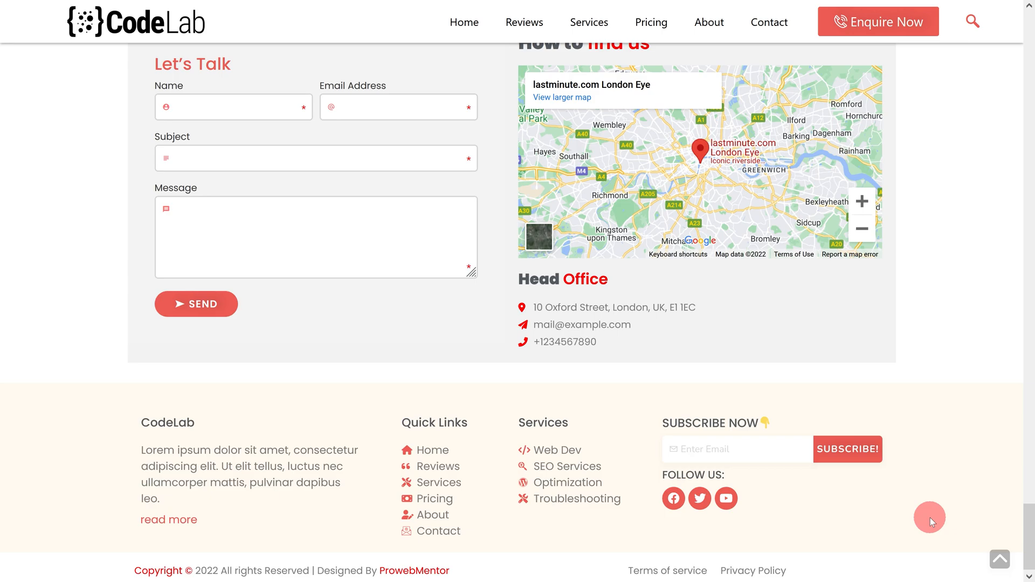